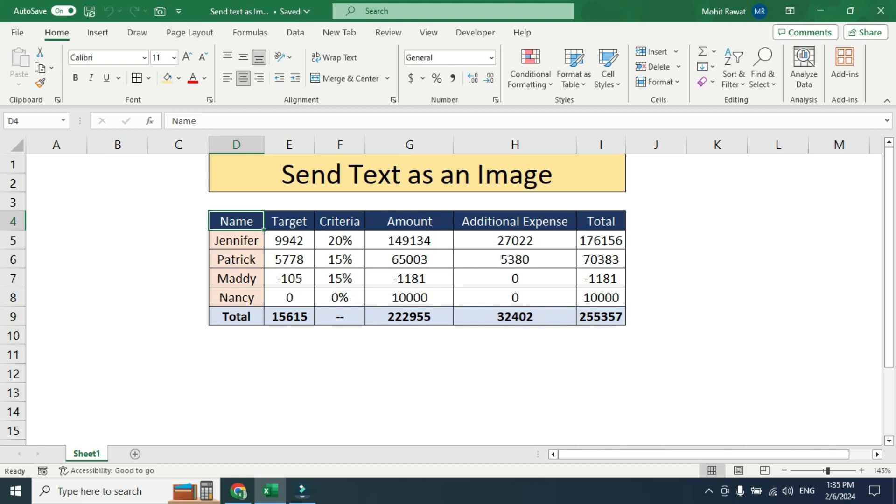
- Select the salary table range D4:I9 and copy it before switching to Gmail
left_click_drag(236, 221, 600, 316)
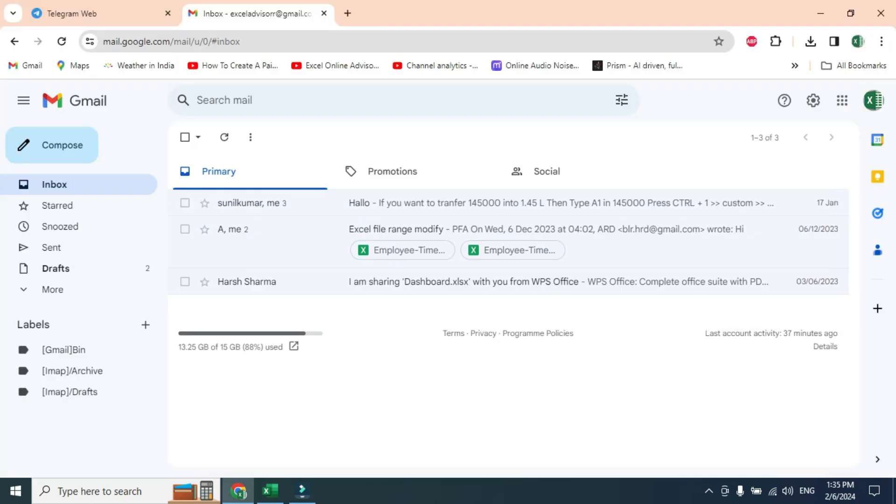
- Compose a new Gmail message starting with 'Hi', paste the table and begin editing its values
left_click(51, 144)
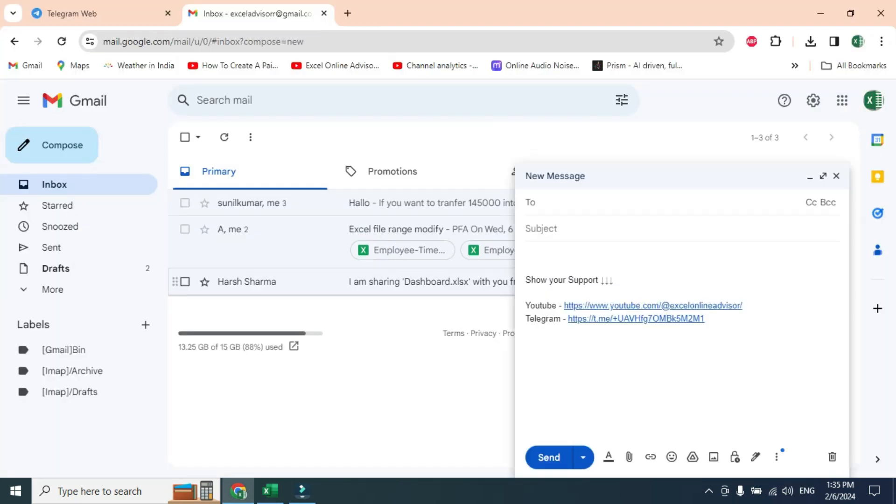
type("Hi,")
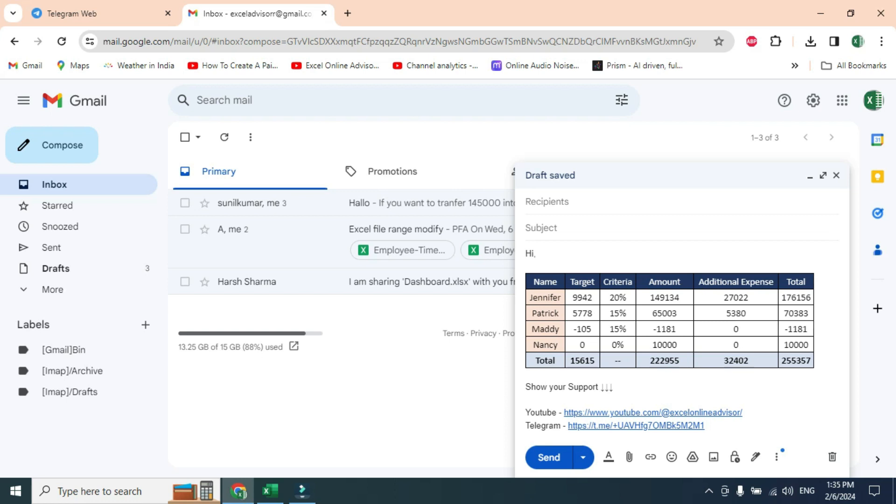
left_click(822, 175)
type("40")
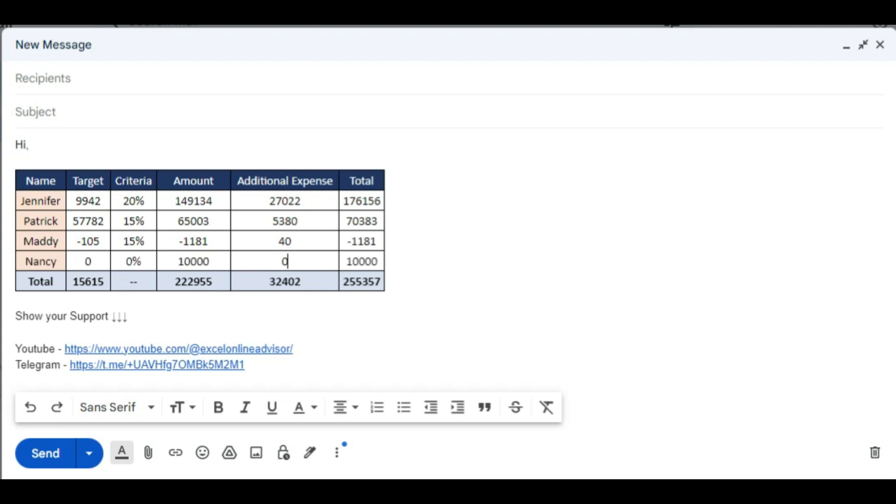
- Change a pasted table cell to 6 to show it is editable, then return to Excel
type("6")
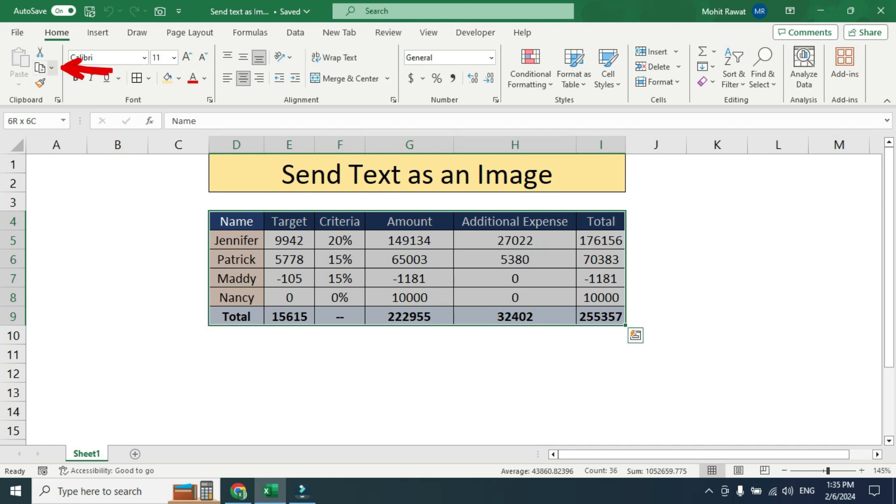
- Copy the salary table as a picture, kept As shown on screen and Picture format
left_click(51, 67)
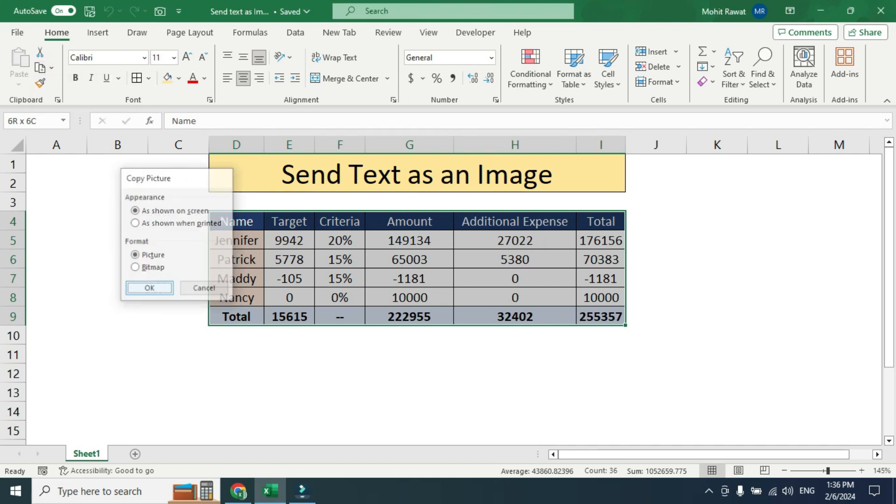
left_click(150, 287)
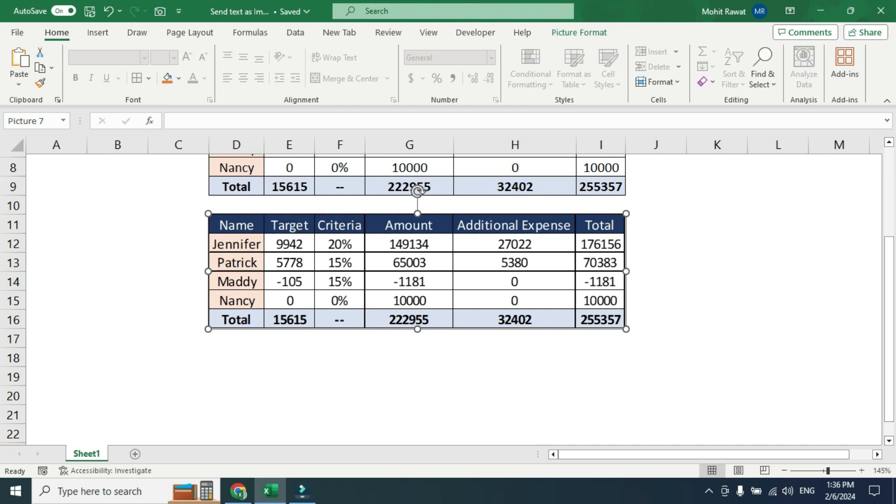
- Paste the table picture below the original, then switch to the Gmail inbox
left_click(236, 491)
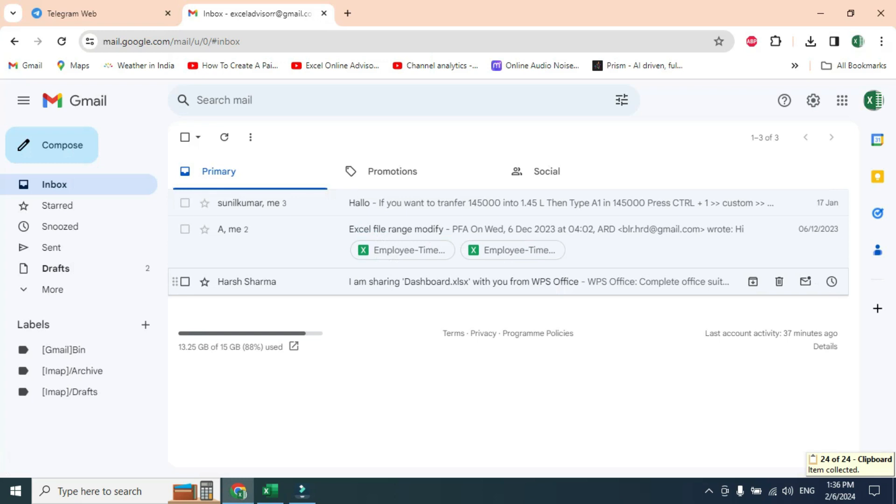
- Compose a new message starting with 'Hi,' and paste the salary table in as an image
left_click(51, 145)
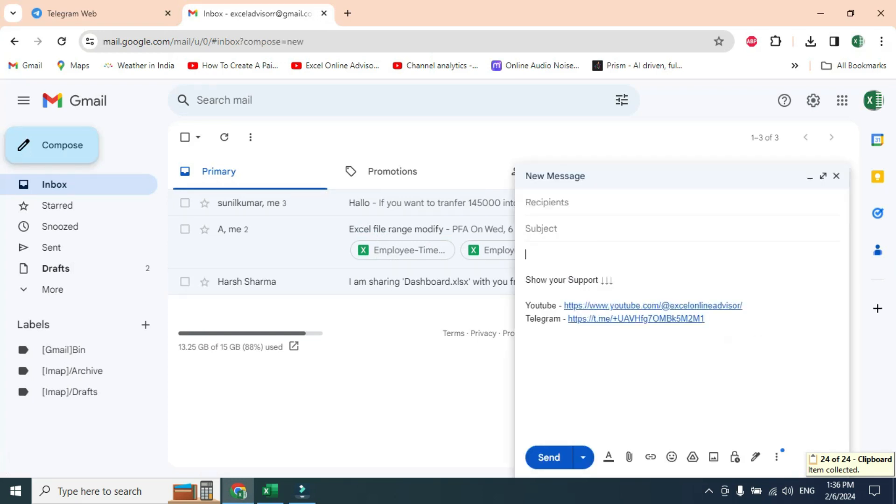
type("Hi,")
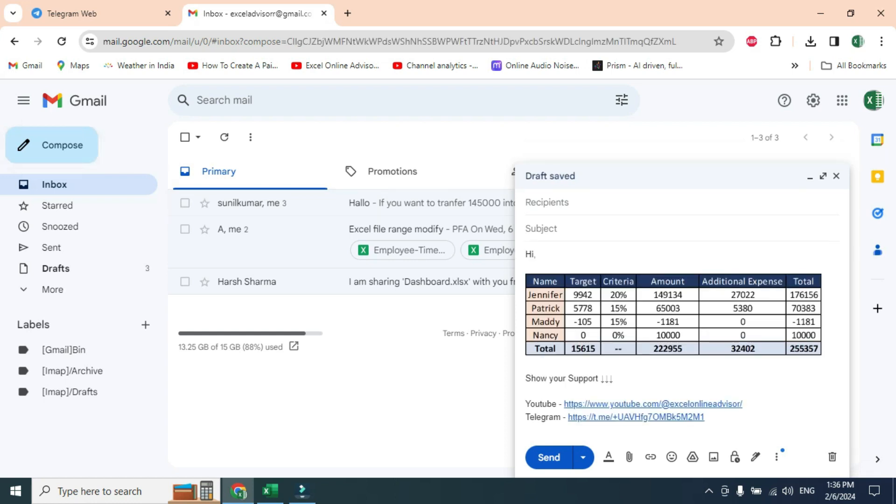
left_click(657, 314)
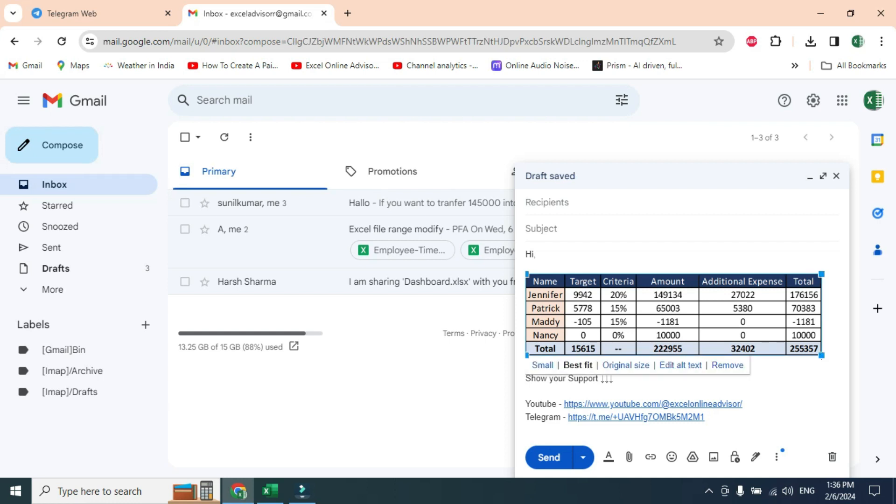